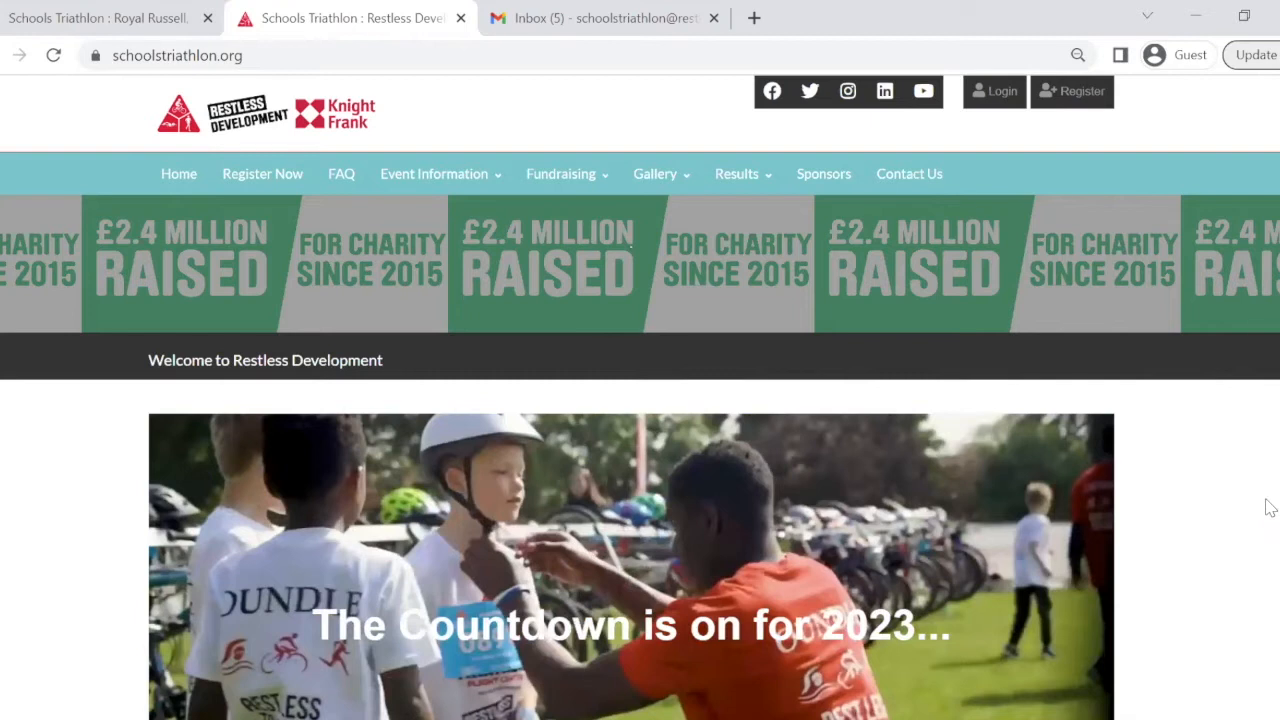
Step: Show the Register Now calendar of Schools Triathlon events and their next race dates
{"action": "left_click", "coordinate": [262, 173]}
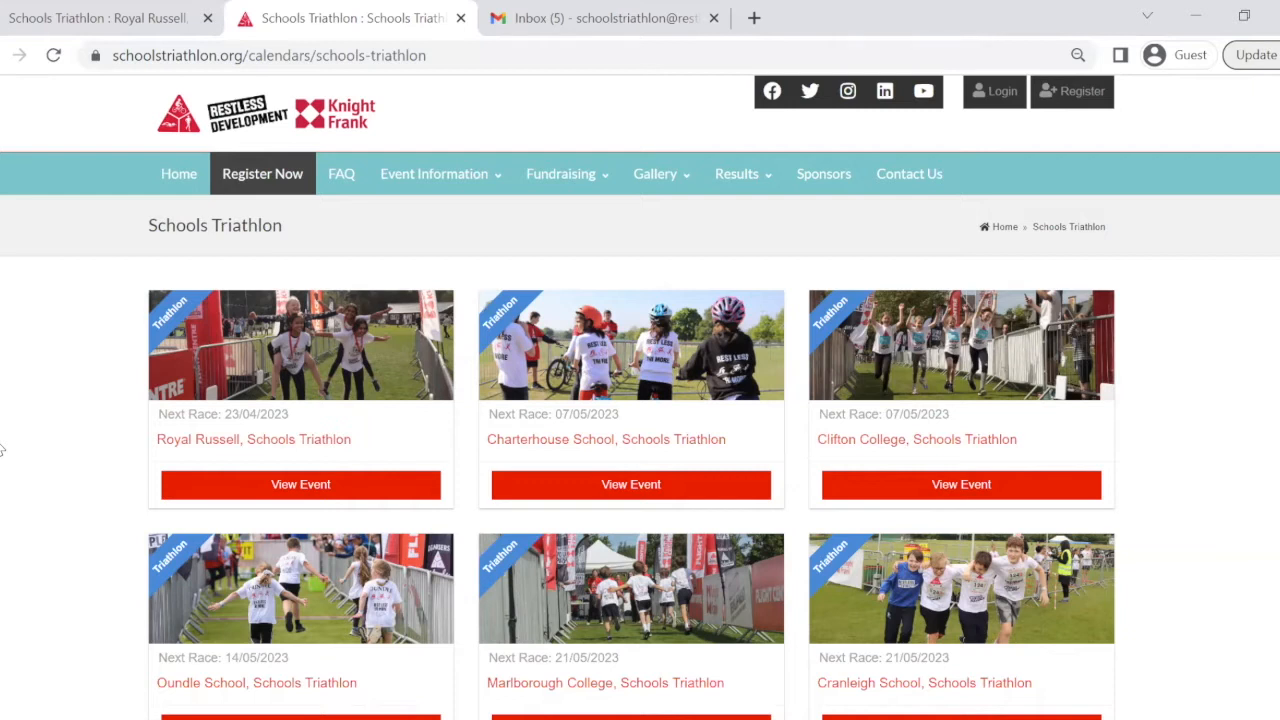
{"action": "mouse_move", "coordinate": [70, 450]}
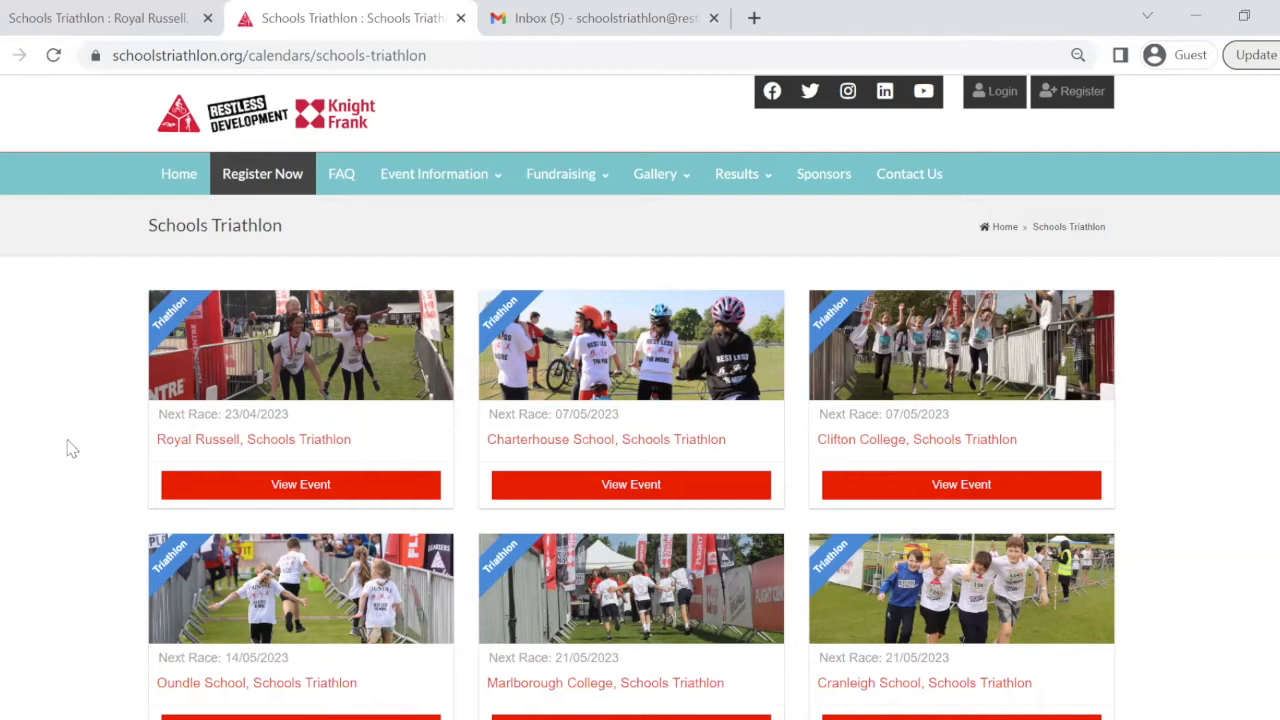
{"action": "mouse_move", "coordinate": [240, 486]}
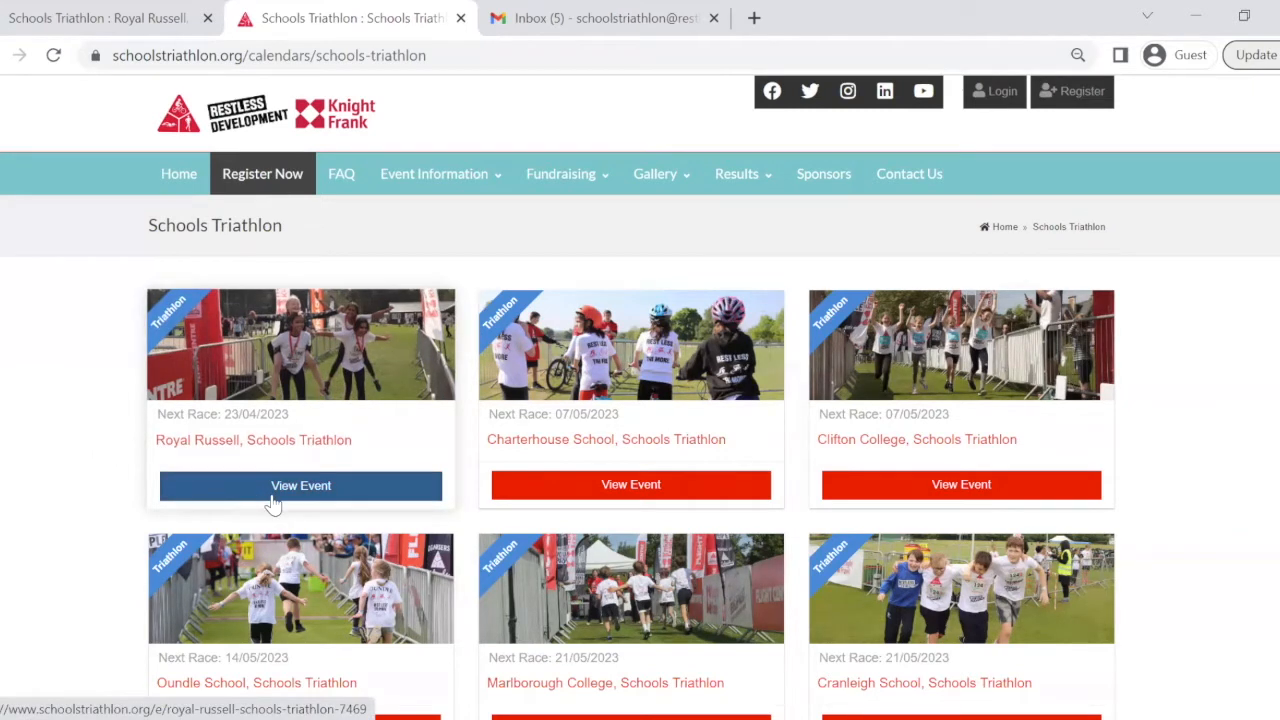
Step: Open the Royal Russell event and start an entry with one Royal Russell Ballot team
{"action": "left_click", "coordinate": [300, 485]}
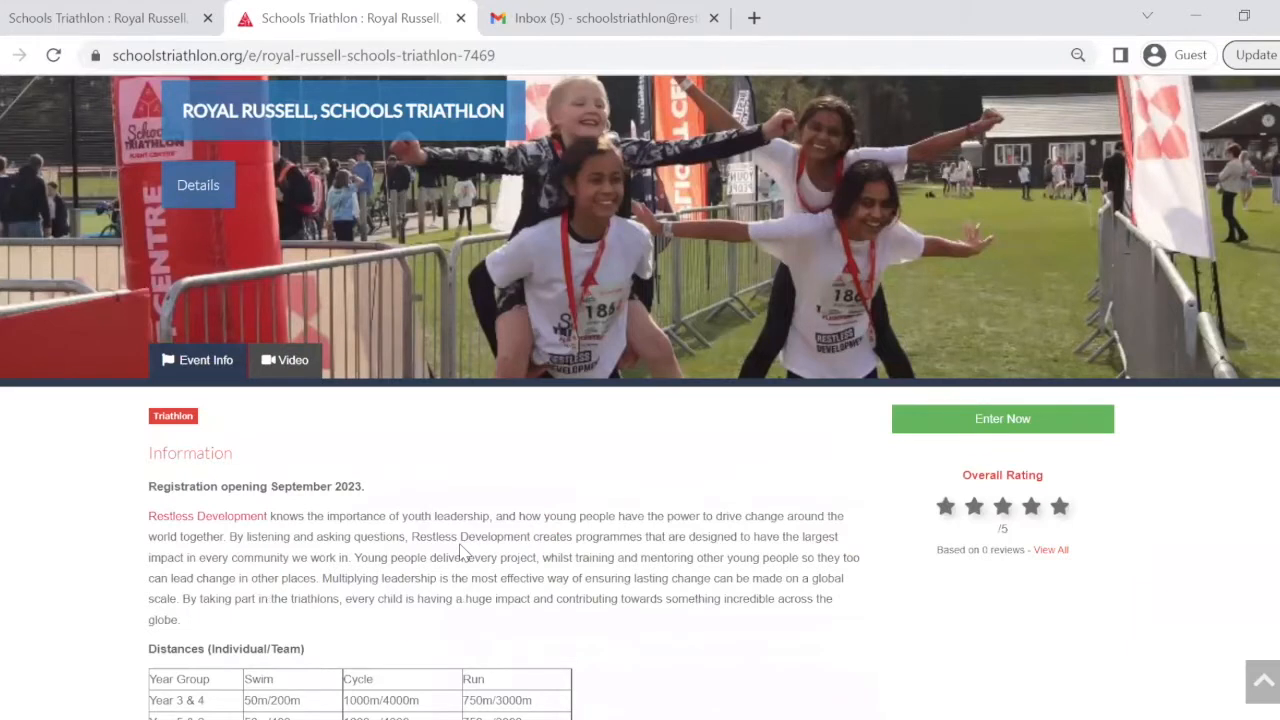
{"action": "mouse_move", "coordinate": [634, 526]}
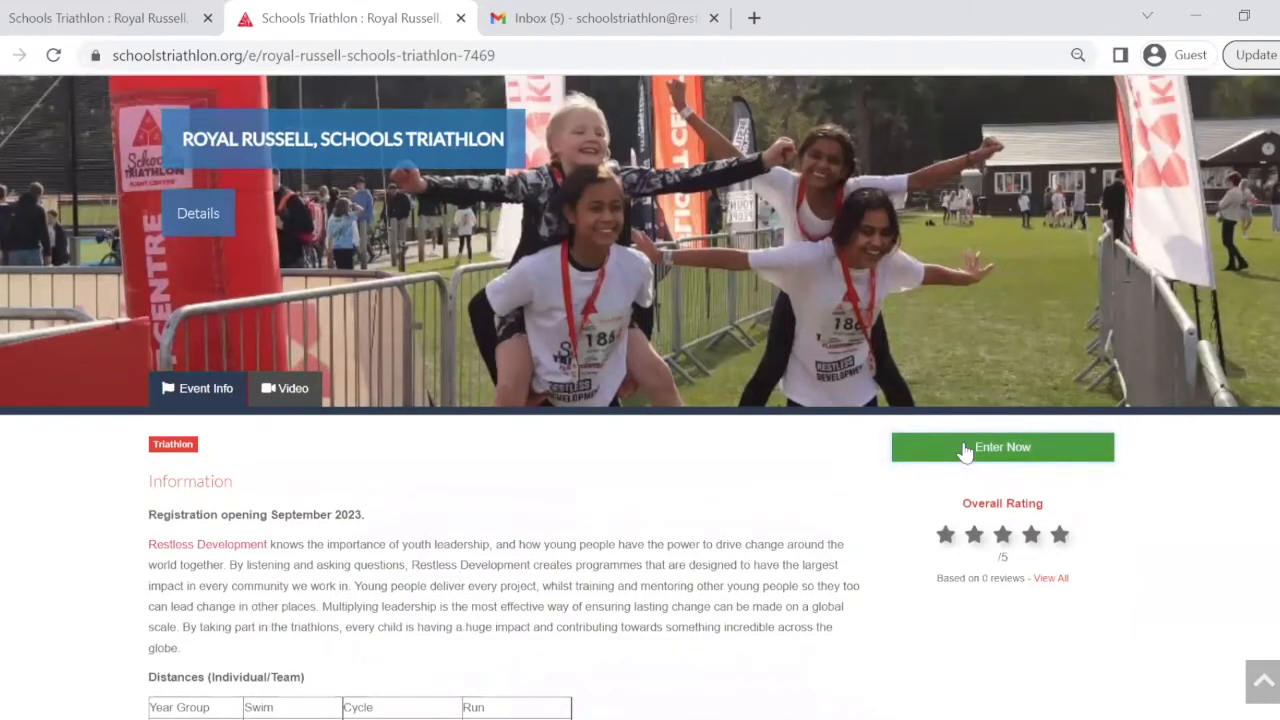
{"action": "left_click", "coordinate": [1002, 447]}
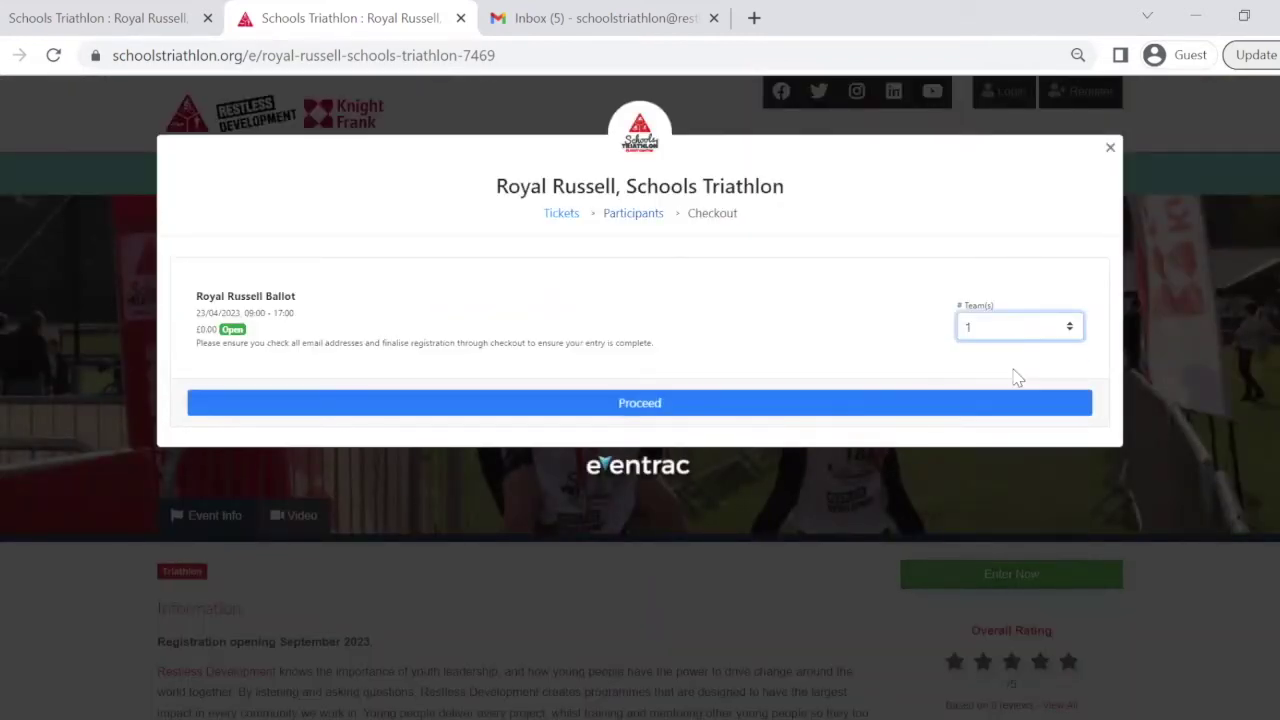
Step: Proceed to Buyer Information and sign in with the existing Restless Development account
{"action": "left_click", "coordinate": [639, 403]}
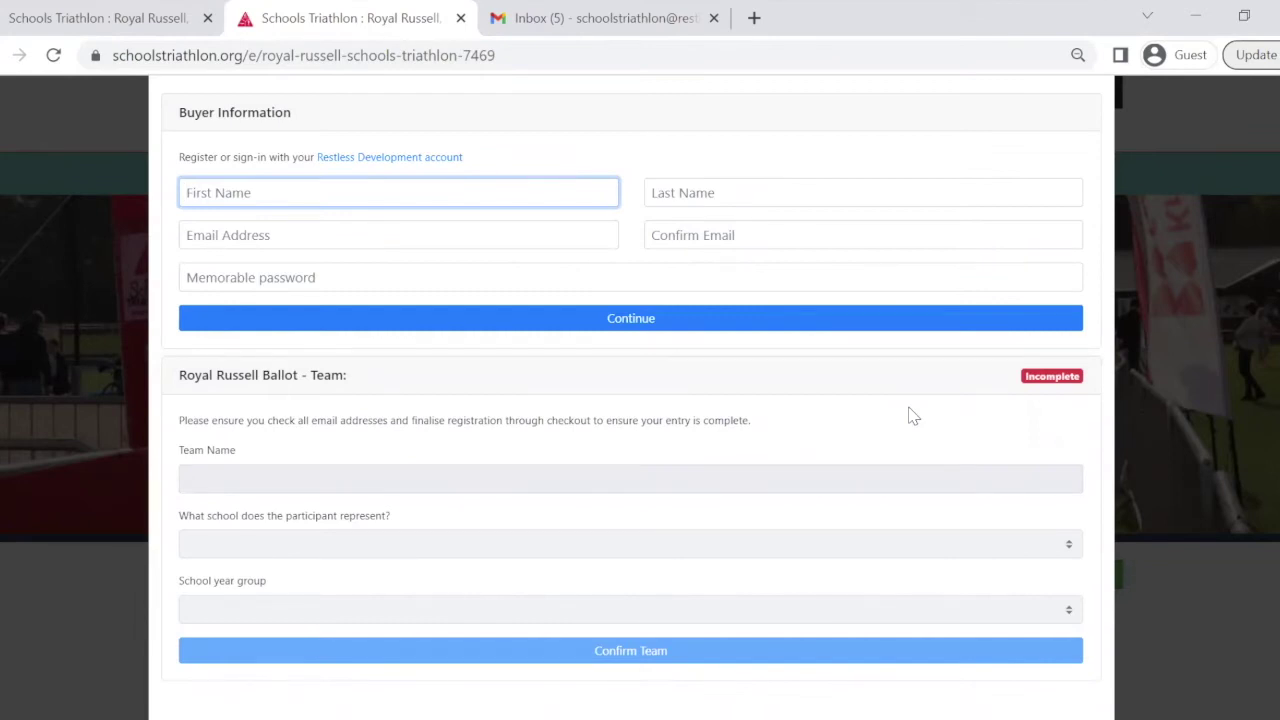
{"action": "left_click", "coordinate": [398, 192]}
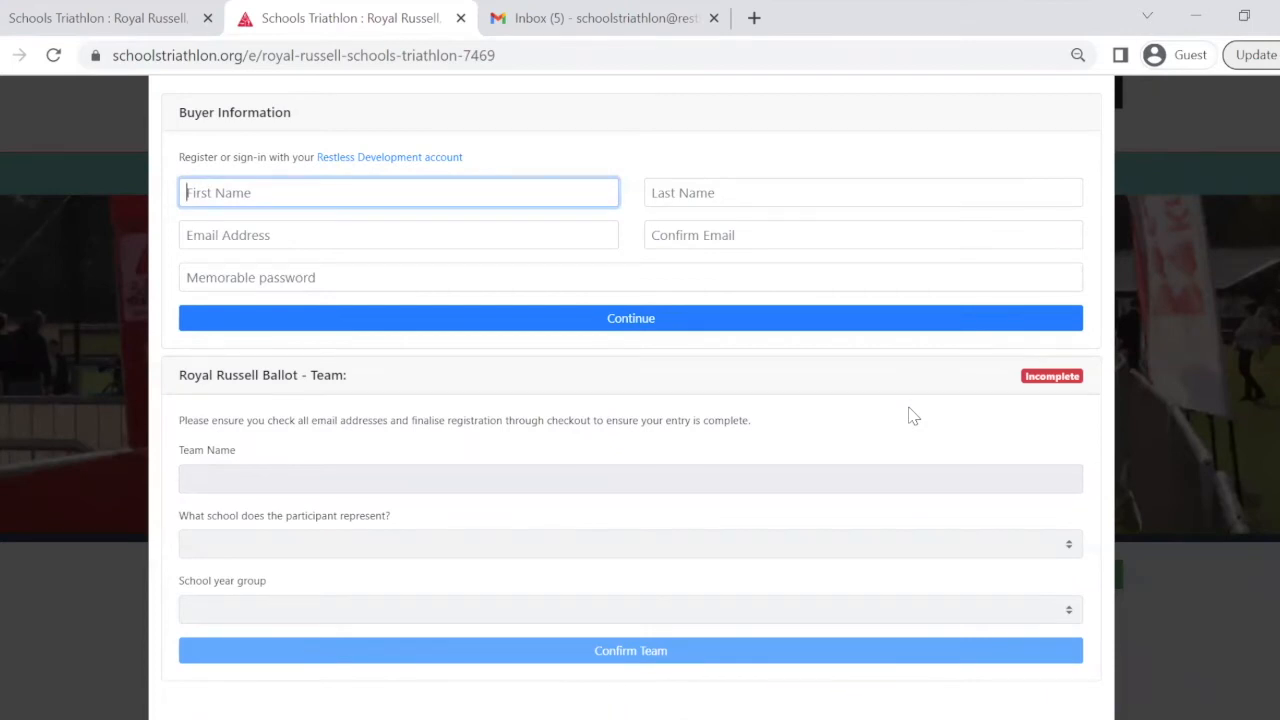
{"action": "mouse_move", "coordinate": [342, 167]}
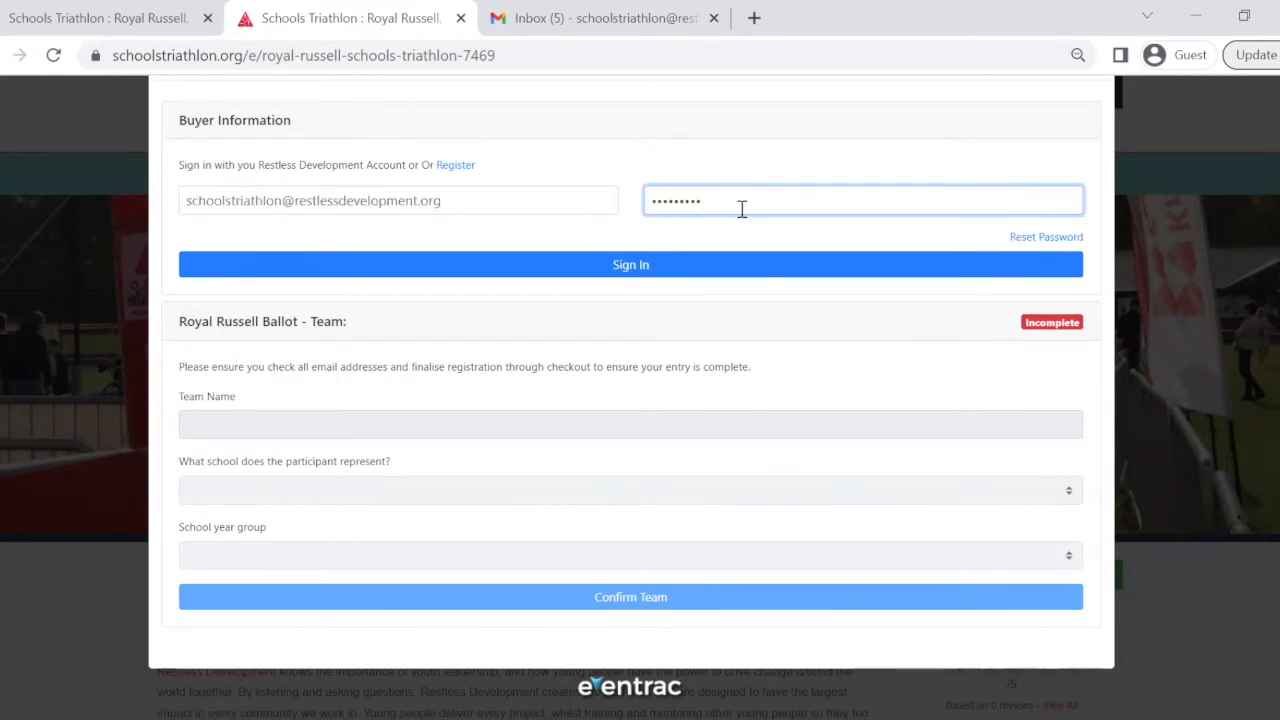
{"action": "left_click", "coordinate": [631, 264]}
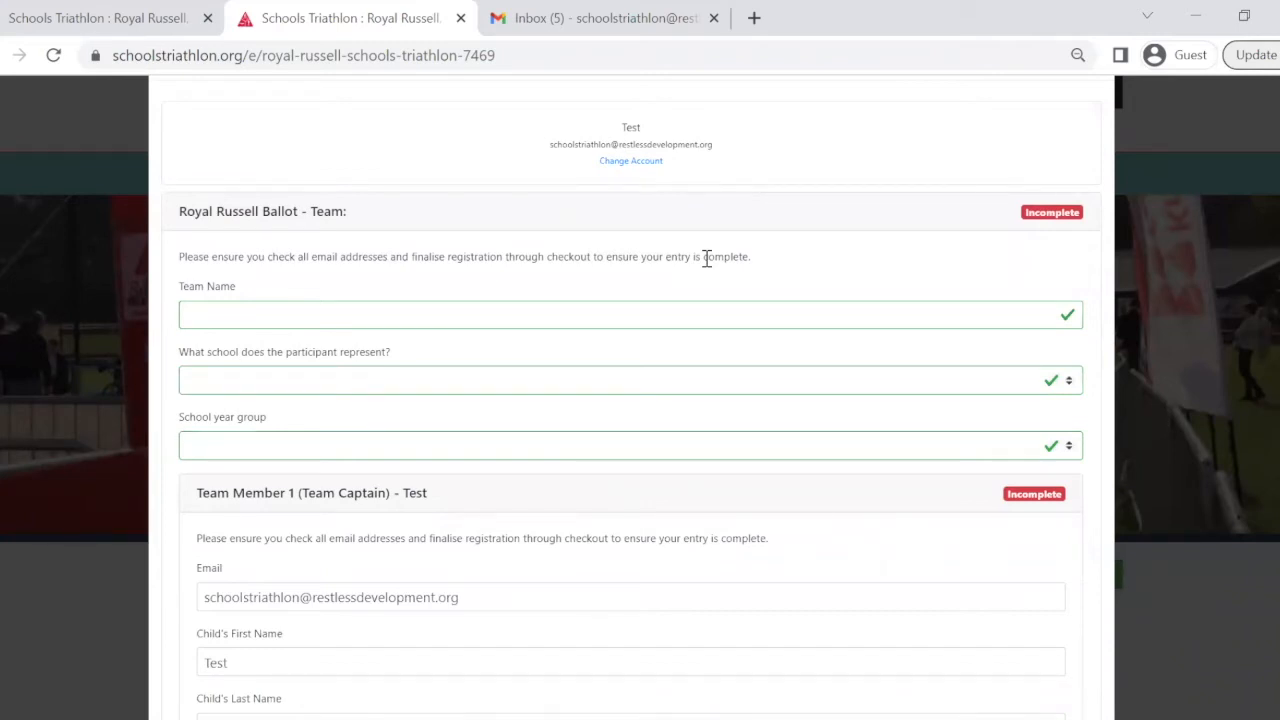
Step: Enter team name 'Example Team', school Alleyn's School, and year group Year 3/4
{"action": "type", "text": "Example Team"}
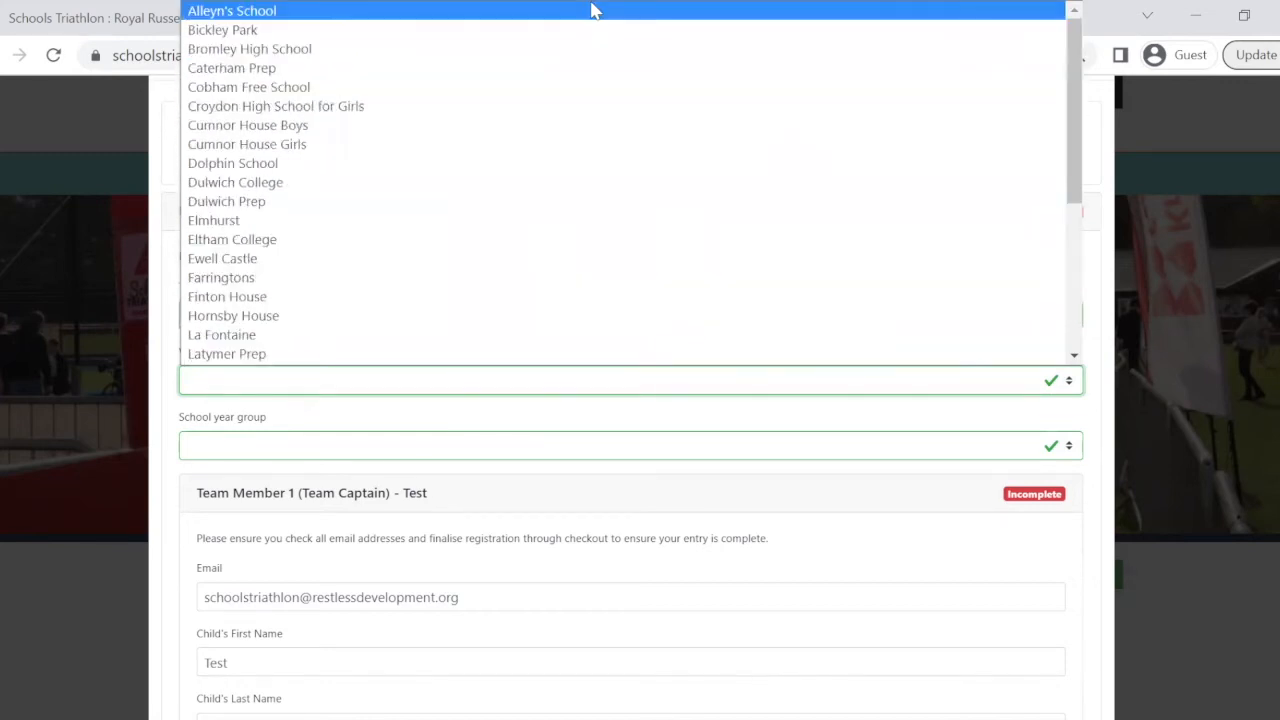
{"action": "left_click", "coordinate": [231, 10]}
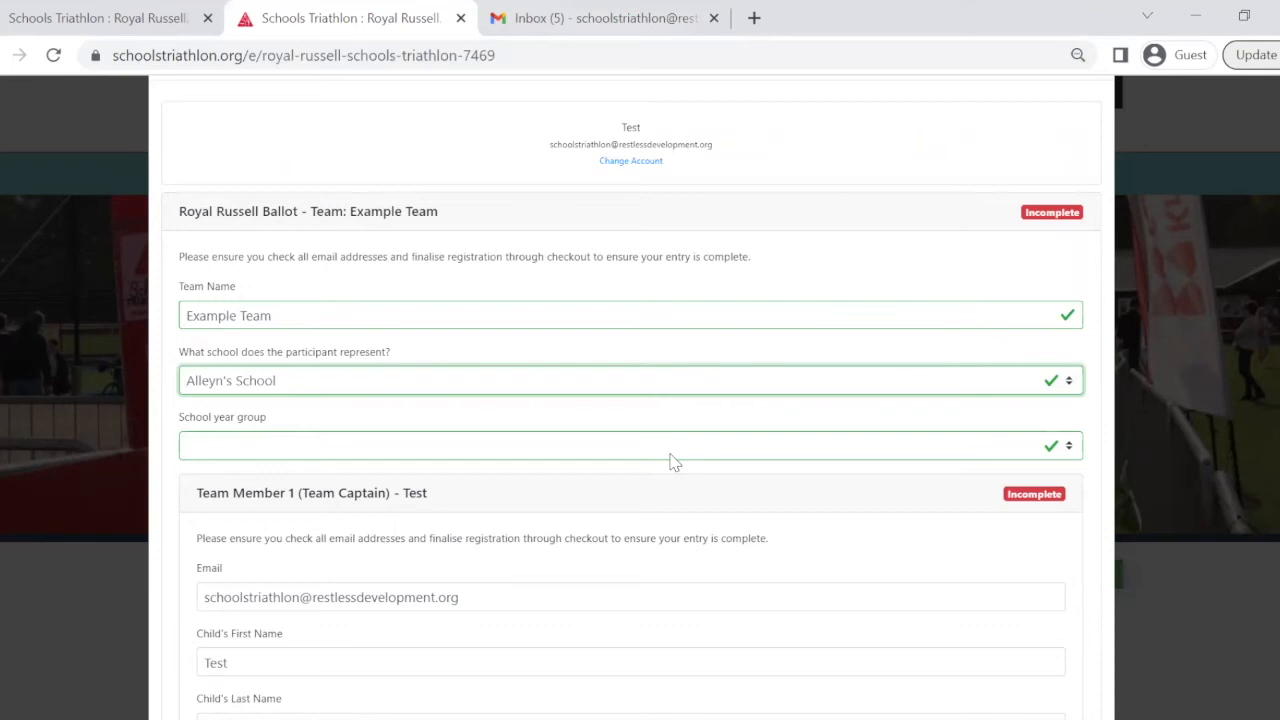
{"action": "left_click", "coordinate": [630, 440]}
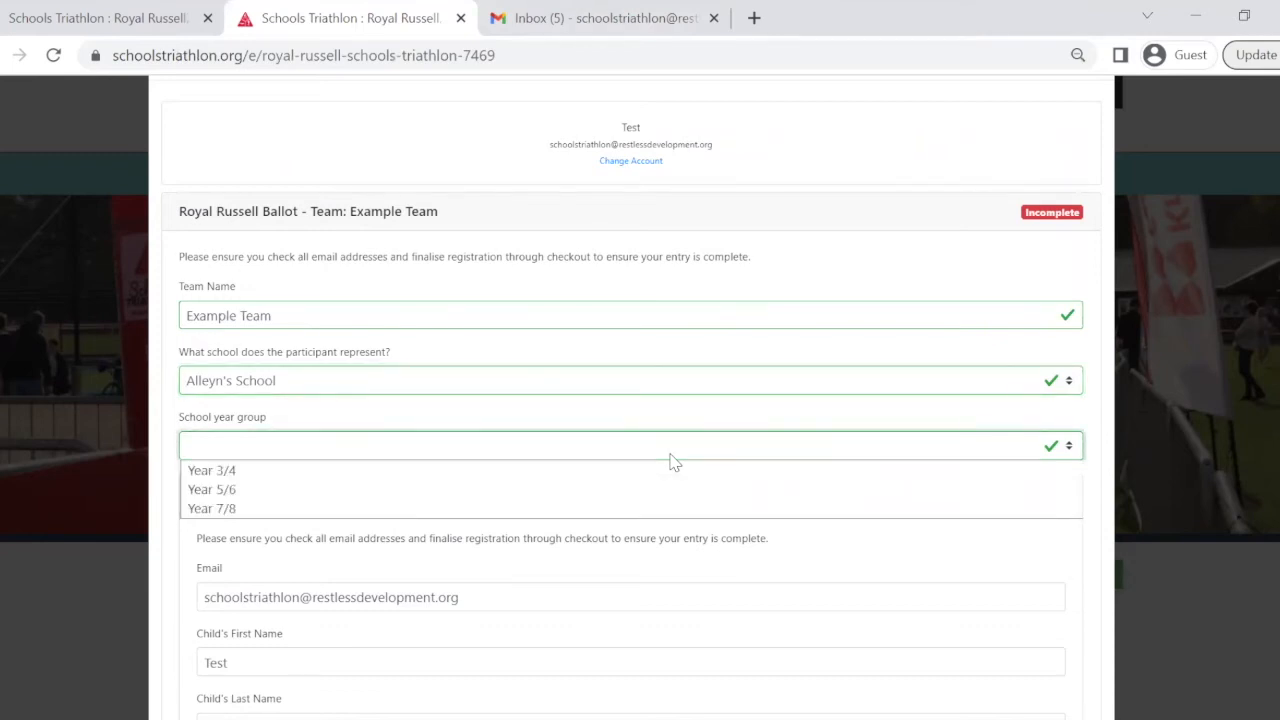
{"action": "mouse_move", "coordinate": [660, 485]}
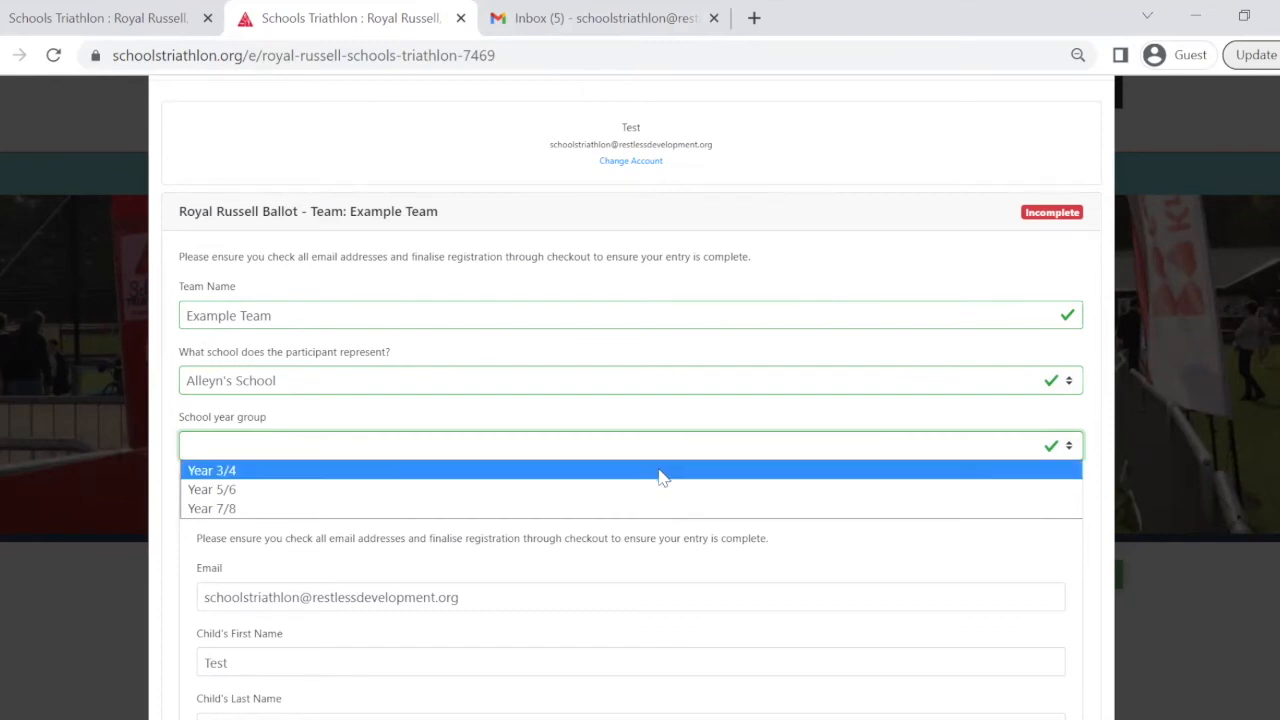
{"action": "left_click", "coordinate": [211, 469]}
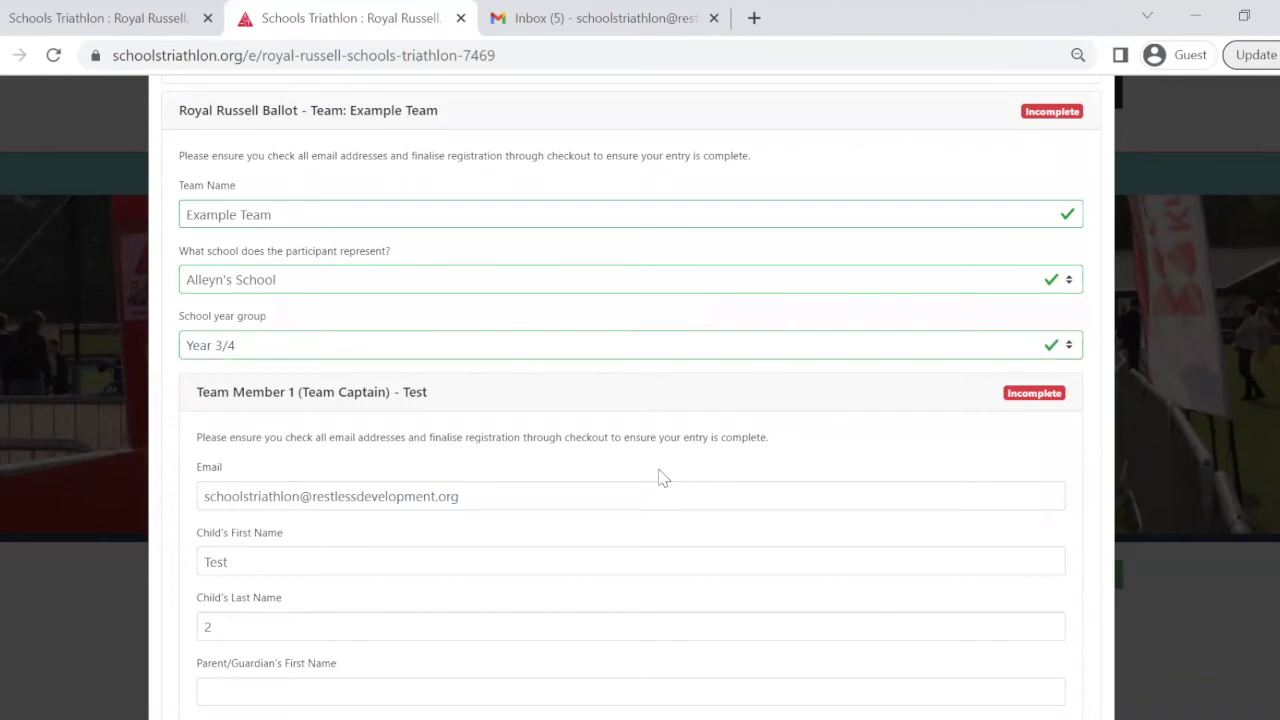
Step: Fill in the team captain's details, including last name, and save them
{"action": "scroll", "scroll_direction": "down", "scroll_amount": 3}
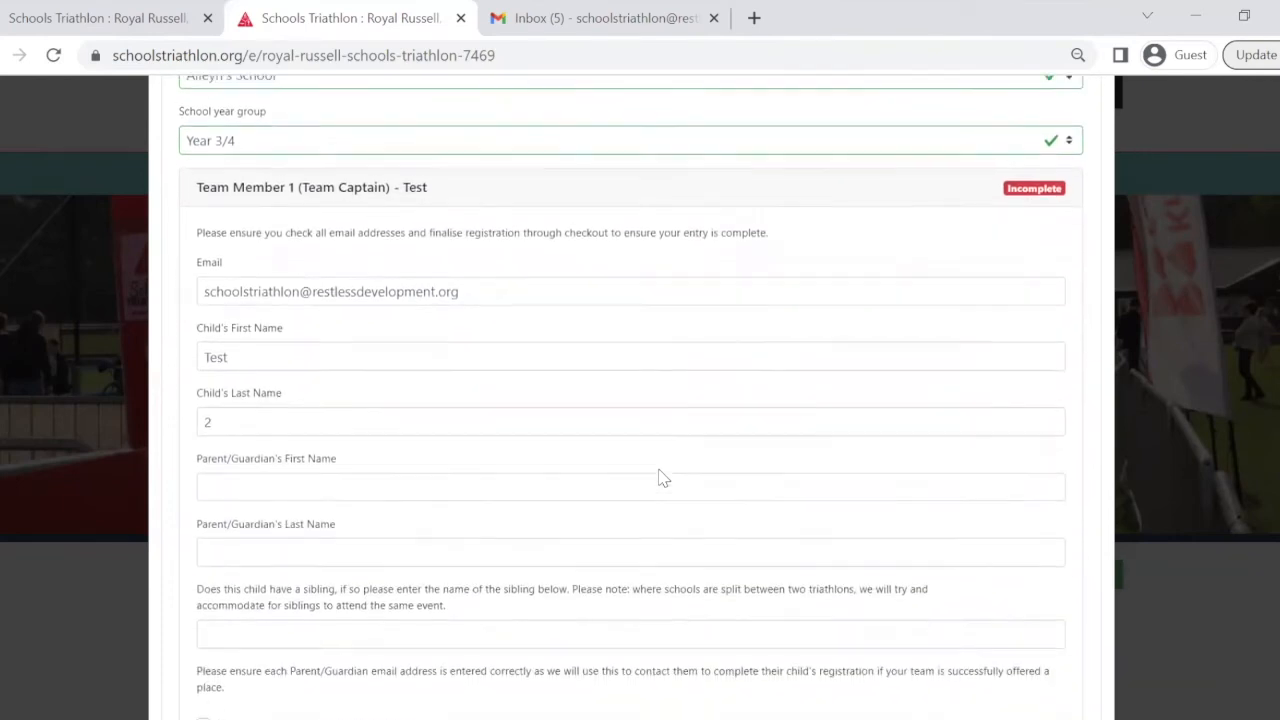
{"action": "scroll", "scroll_direction": "down", "scroll_amount": 3}
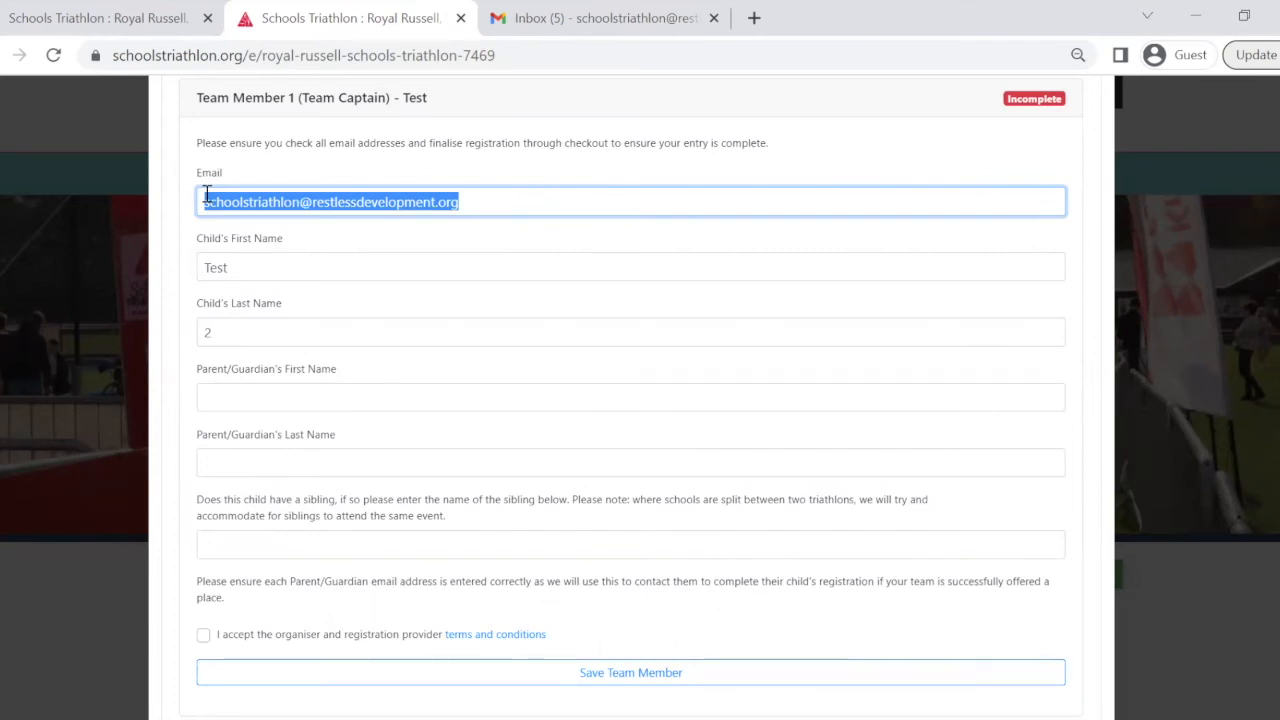
{"action": "type", "text": "Last Name 1"}
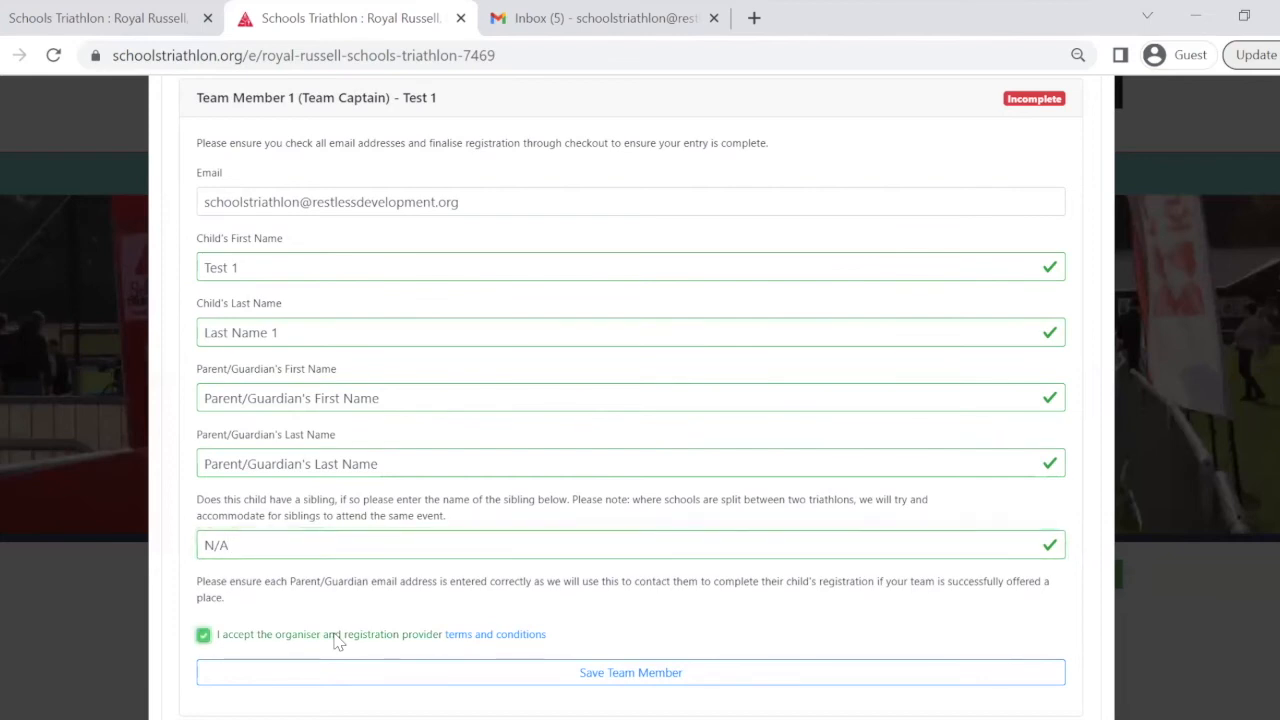
{"action": "mouse_move", "coordinate": [278, 642]}
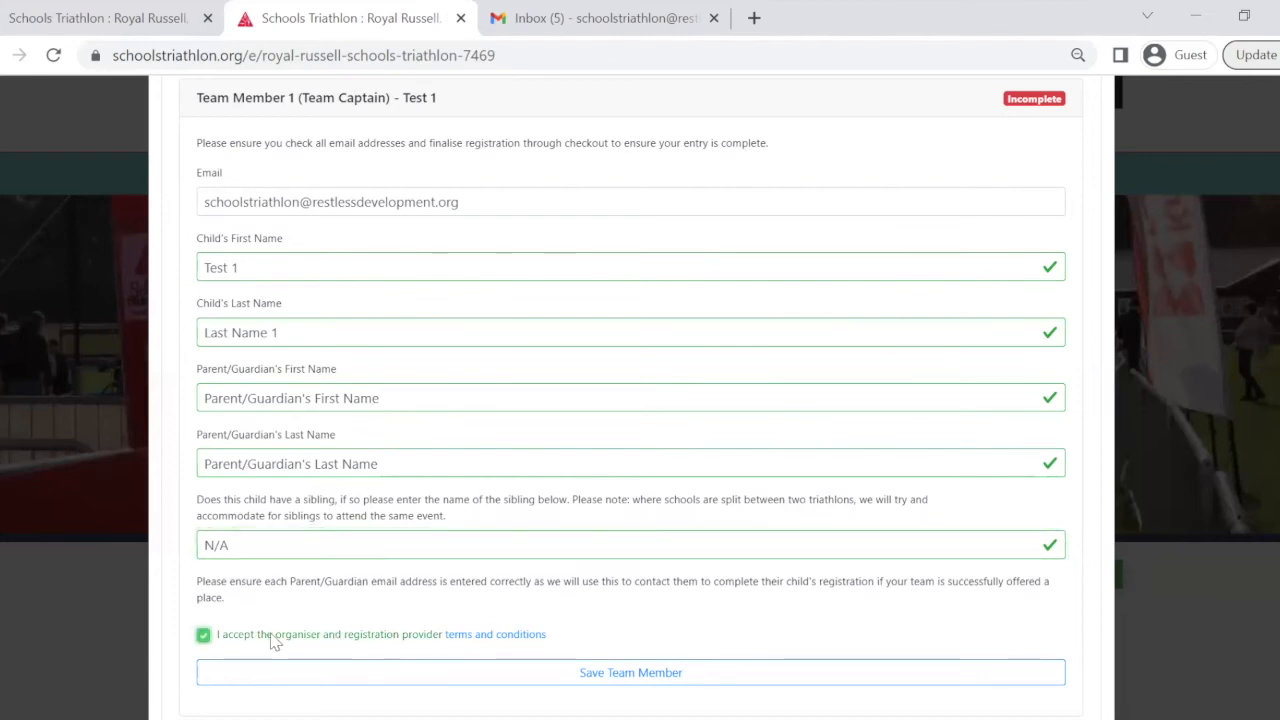
{"action": "left_click", "coordinate": [631, 673]}
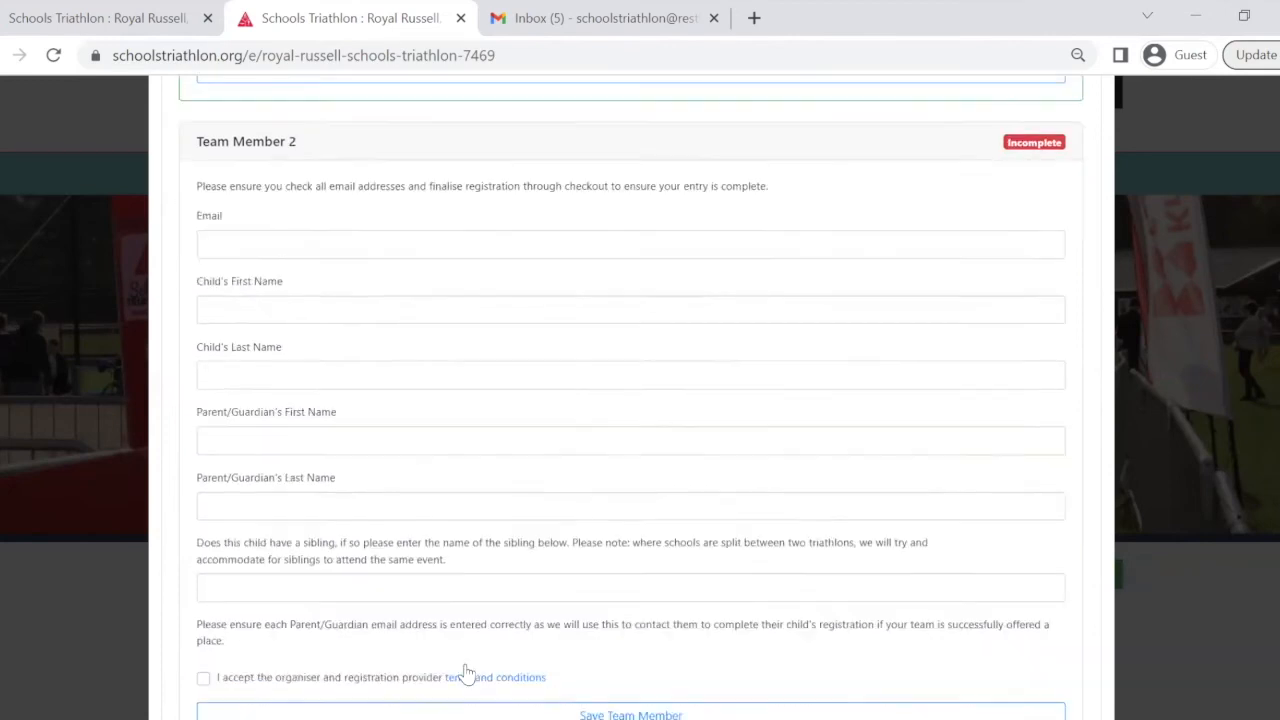
Step: Save team members 3 and 4, confirm the four-member team, and finish checkout at £0.00
{"action": "scroll", "scroll_direction": "down", "scroll_amount": 3}
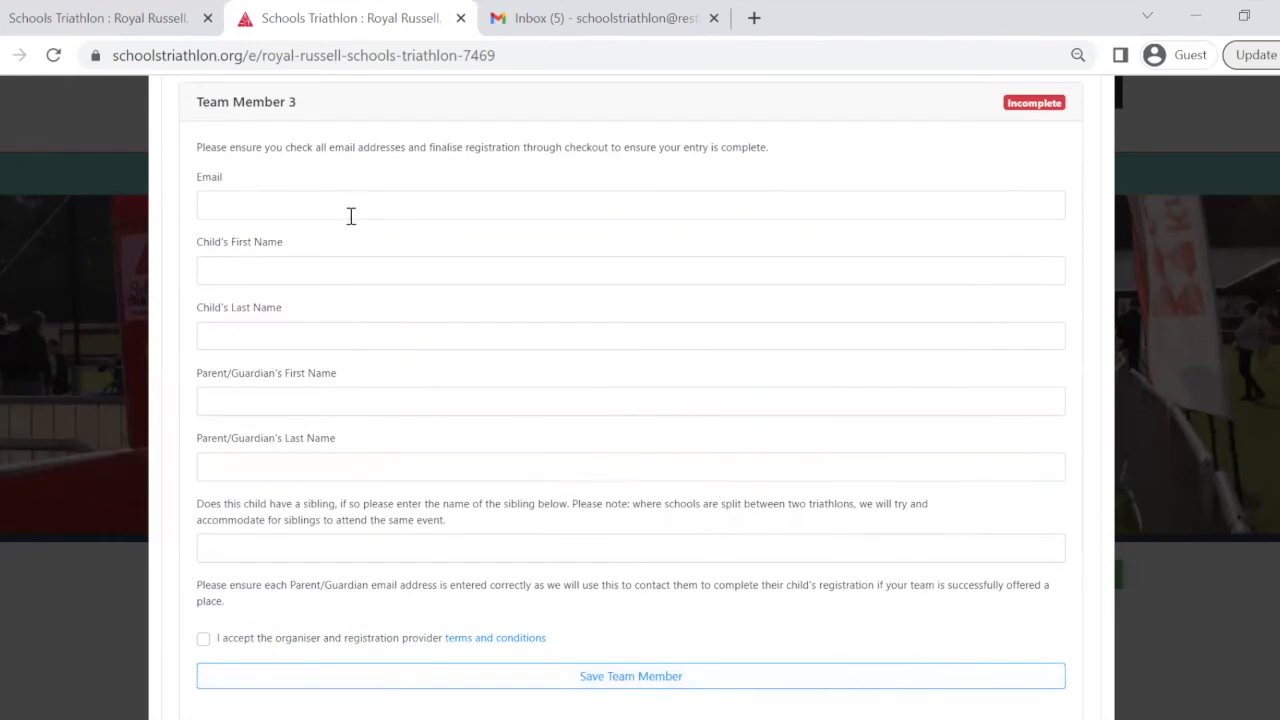
{"action": "left_click", "coordinate": [633, 676]}
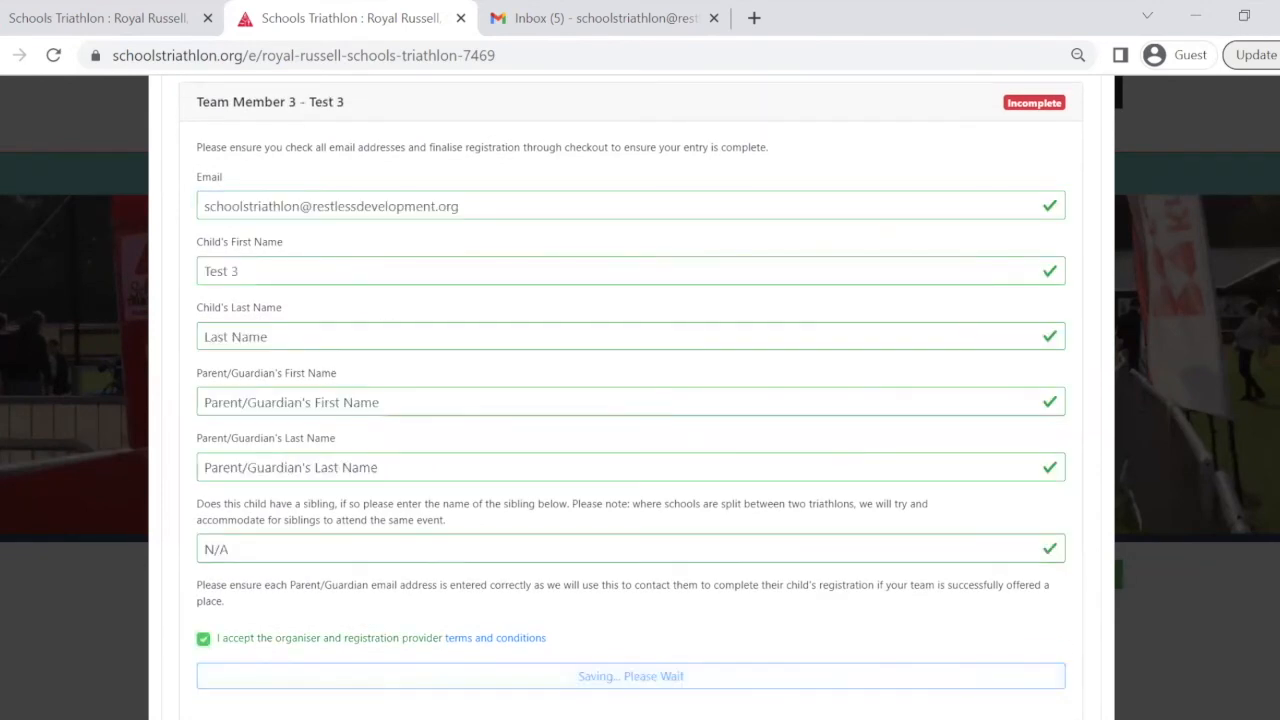
{"action": "left_click", "coordinate": [630, 676]}
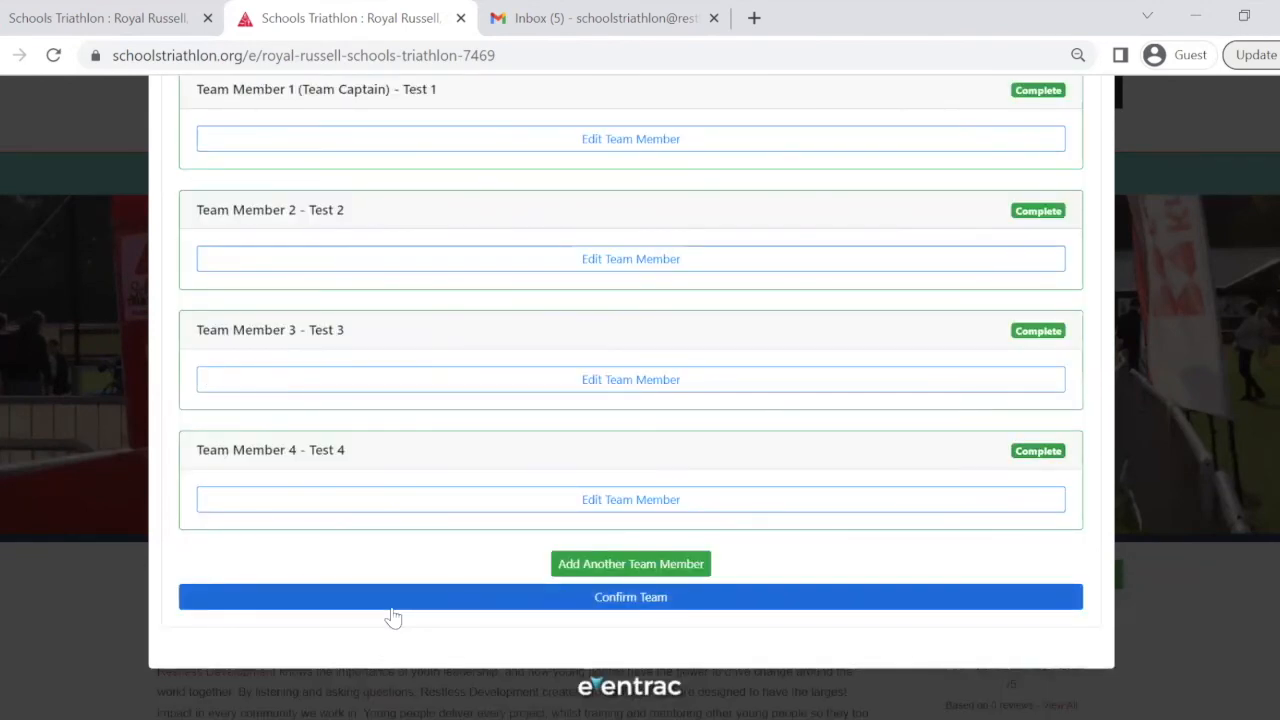
{"action": "left_click", "coordinate": [630, 597]}
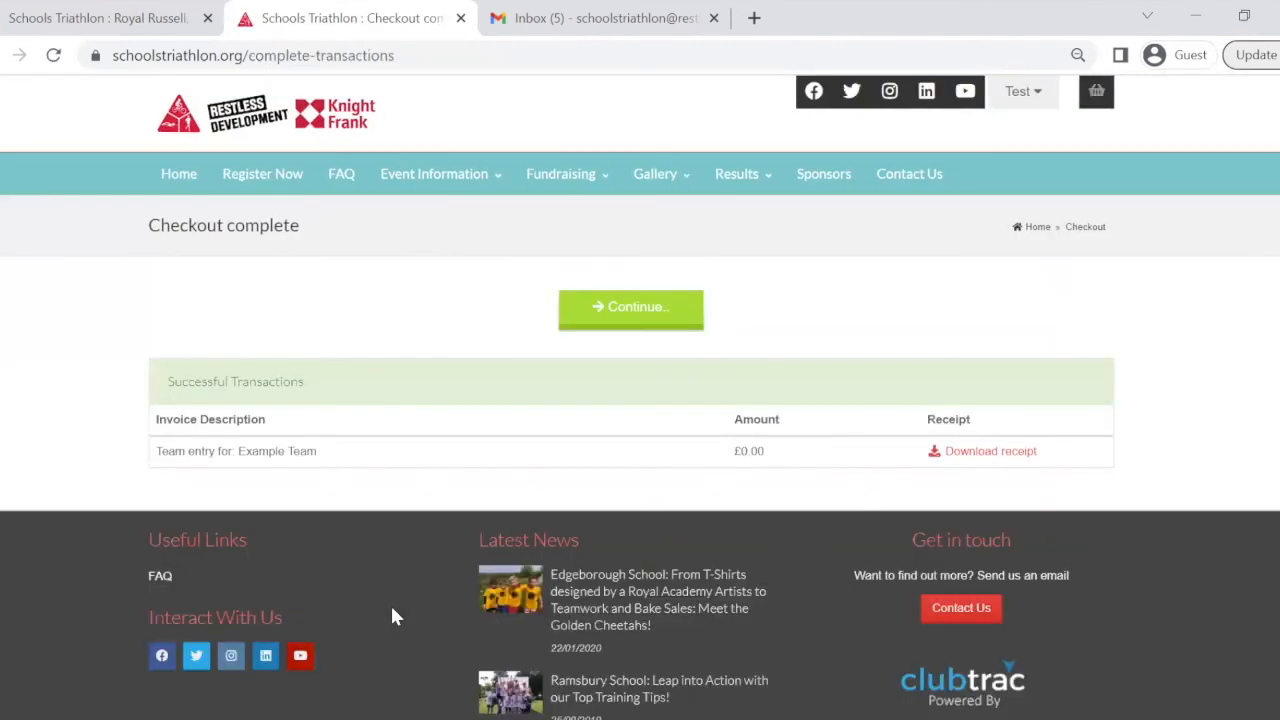
{"action": "left_click", "coordinate": [630, 307]}
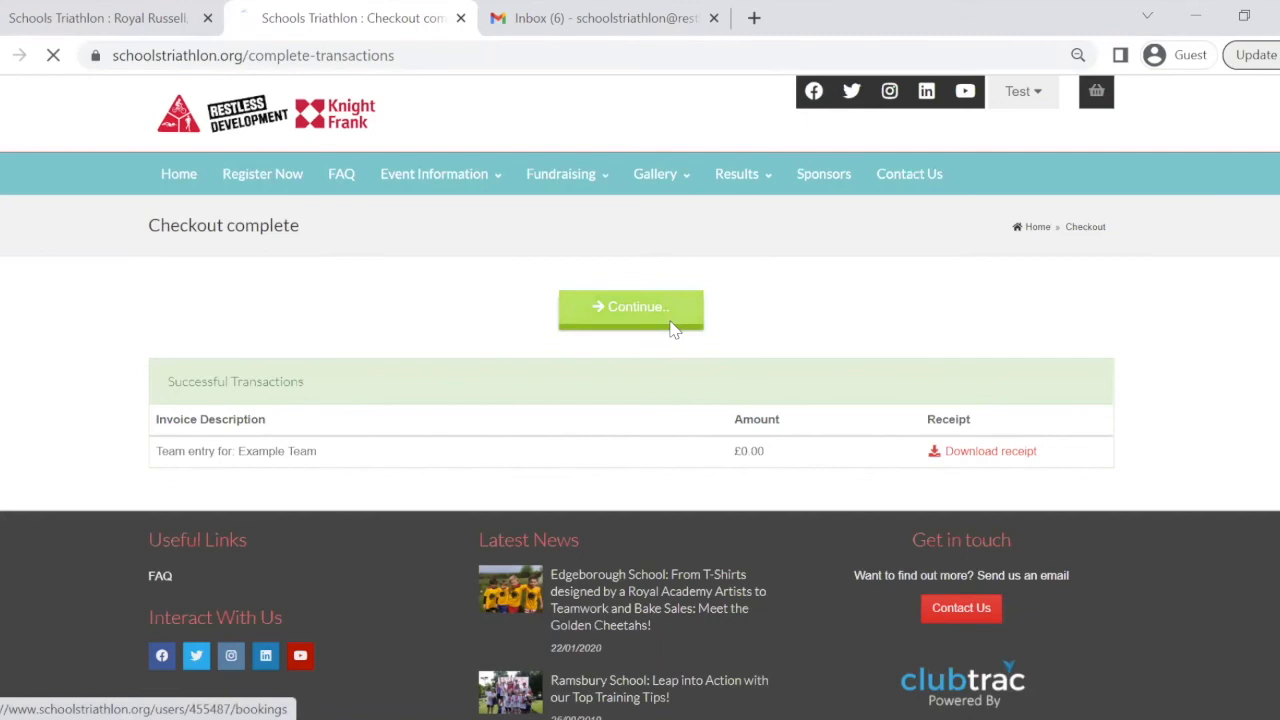
Step: Open the Royal Russell Ballot receipt from Bookings, then go to the Gmail inbox
{"action": "left_click", "coordinate": [630, 306]}
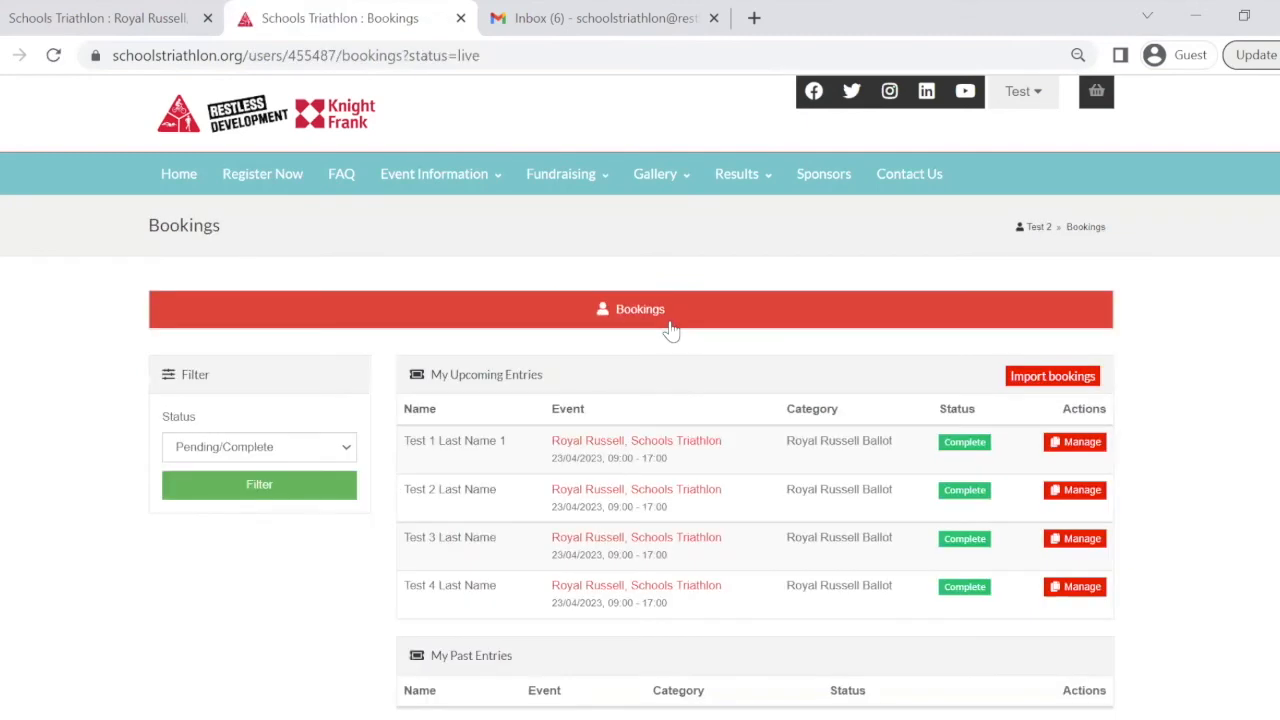
{"action": "mouse_move", "coordinate": [1215, 350]}
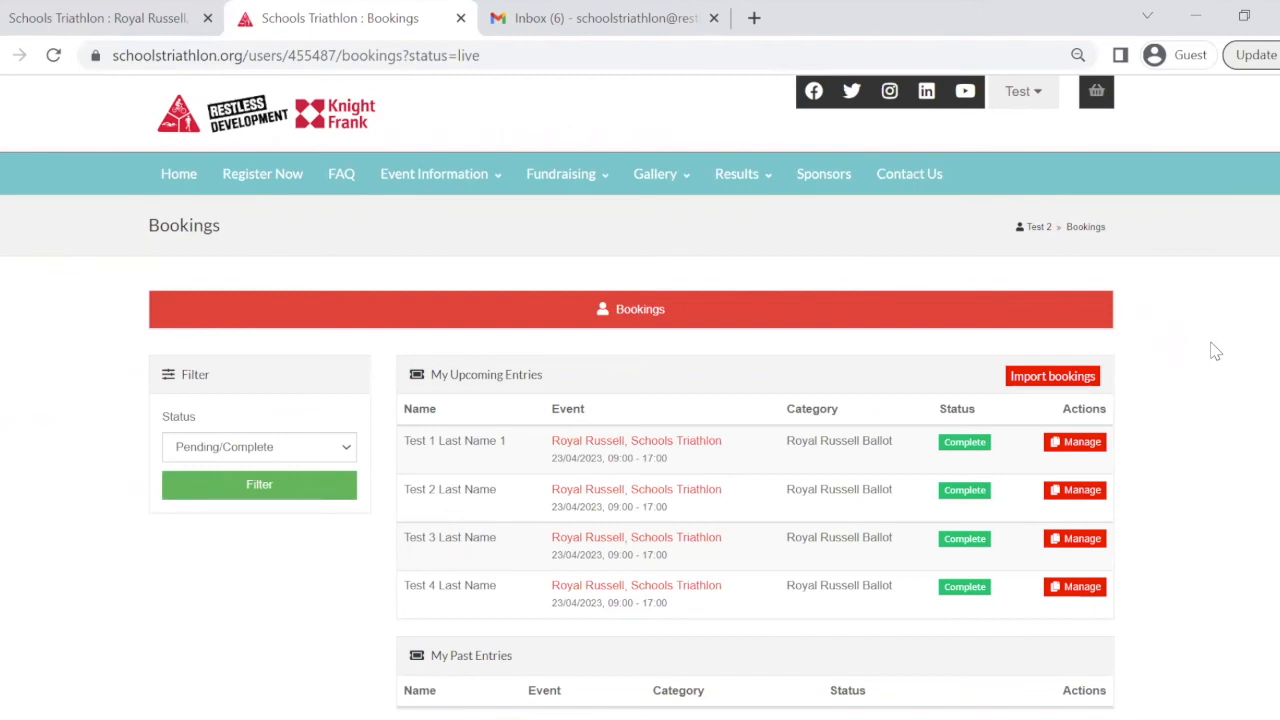
{"action": "left_click", "coordinate": [1074, 442]}
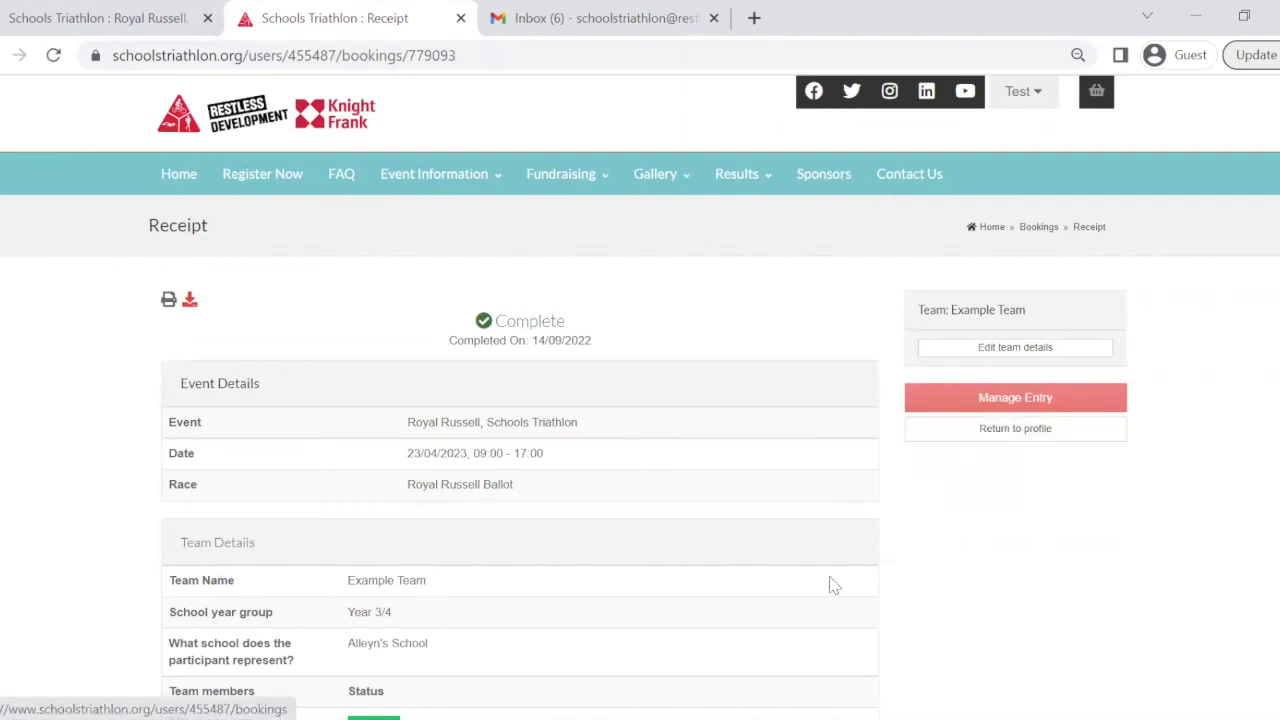
{"action": "left_click", "coordinate": [600, 18]}
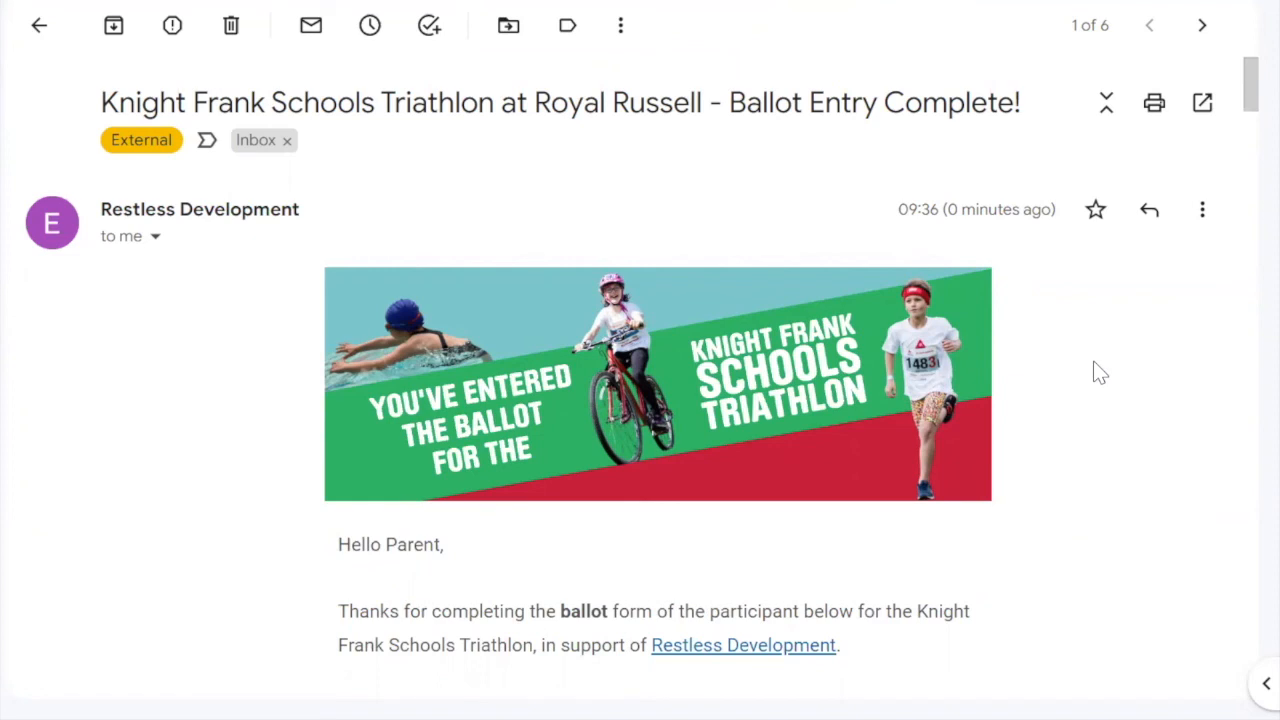
Step: Scroll the confirmation email to reference #779094, Royal Russell on 23/04/2023, participant Test 2
{"action": "scroll", "scroll_direction": "down", "scroll_amount": 3}
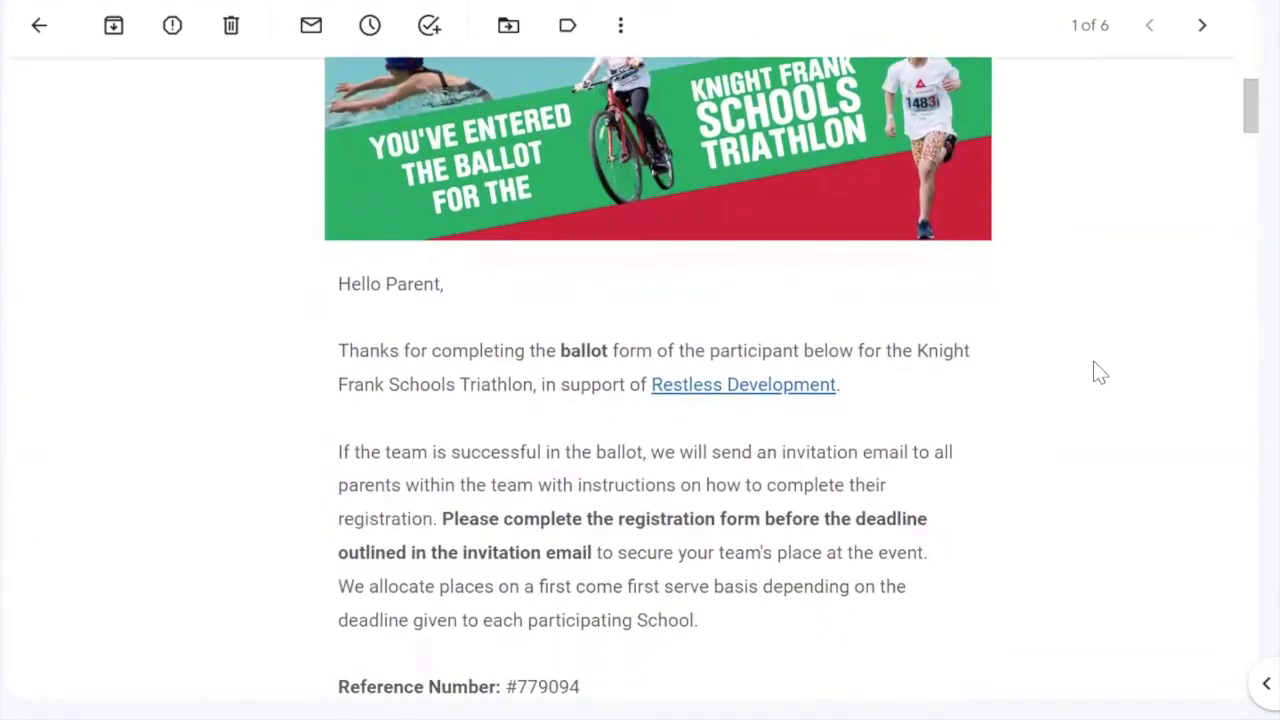
{"action": "scroll", "scroll_direction": "down", "scroll_amount": 3}
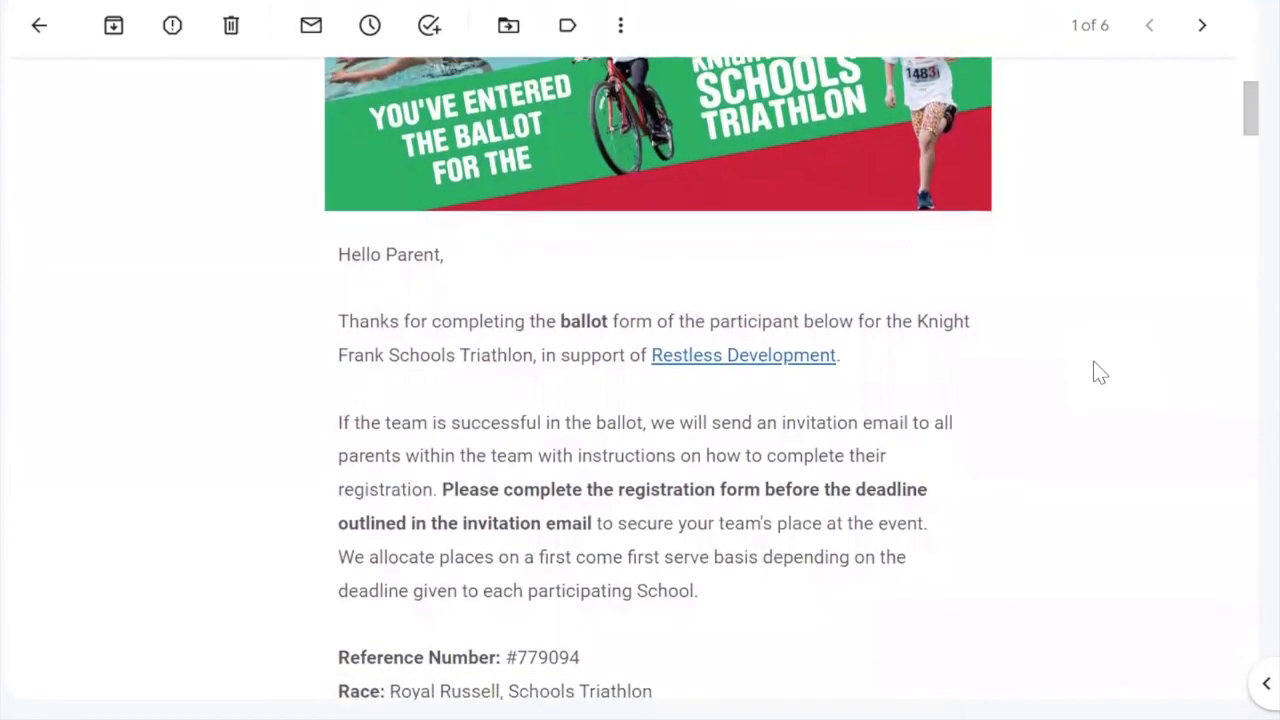
{"action": "scroll", "scroll_direction": "down", "scroll_amount": 3}
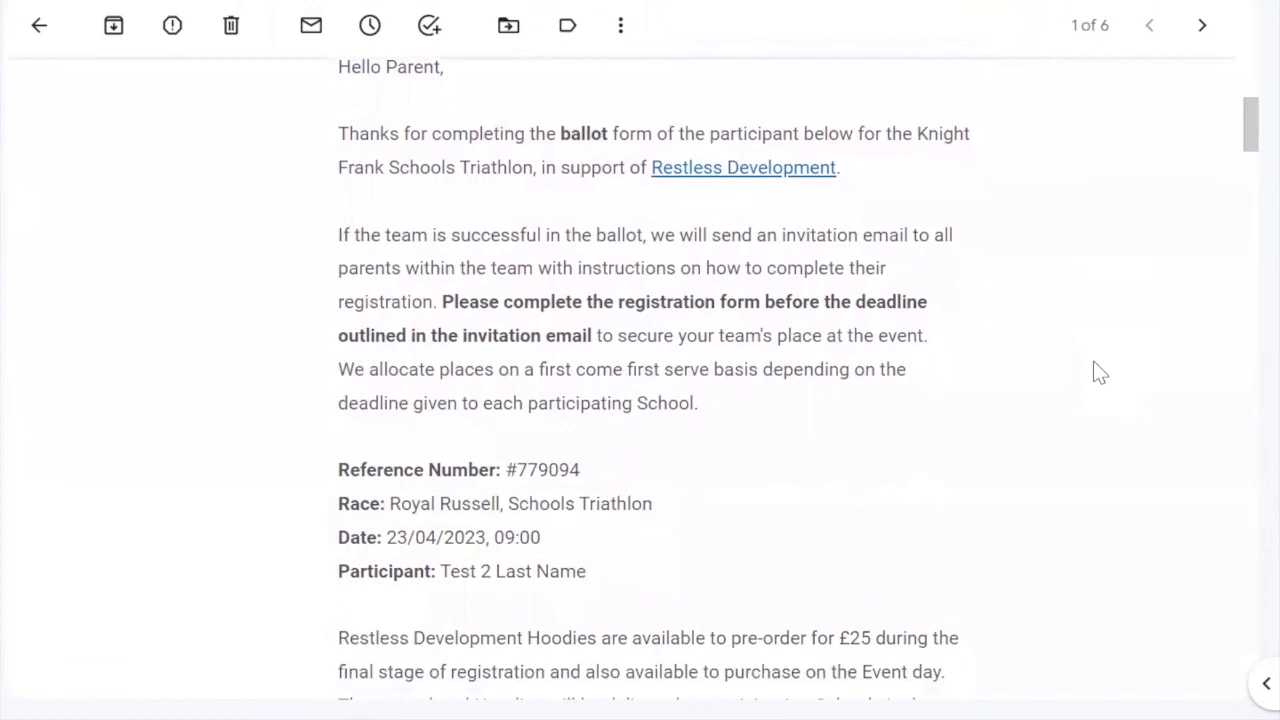